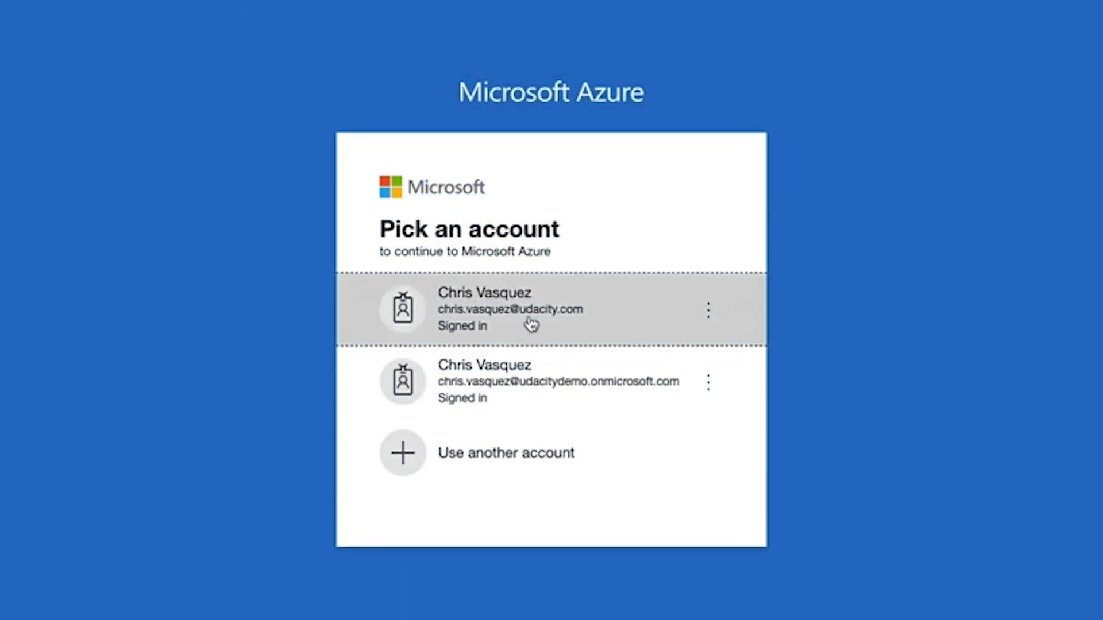
# Step: Sign in with the first listed account to reach the Azure home showing project-rg and project-db
pyautogui.click(511, 310)
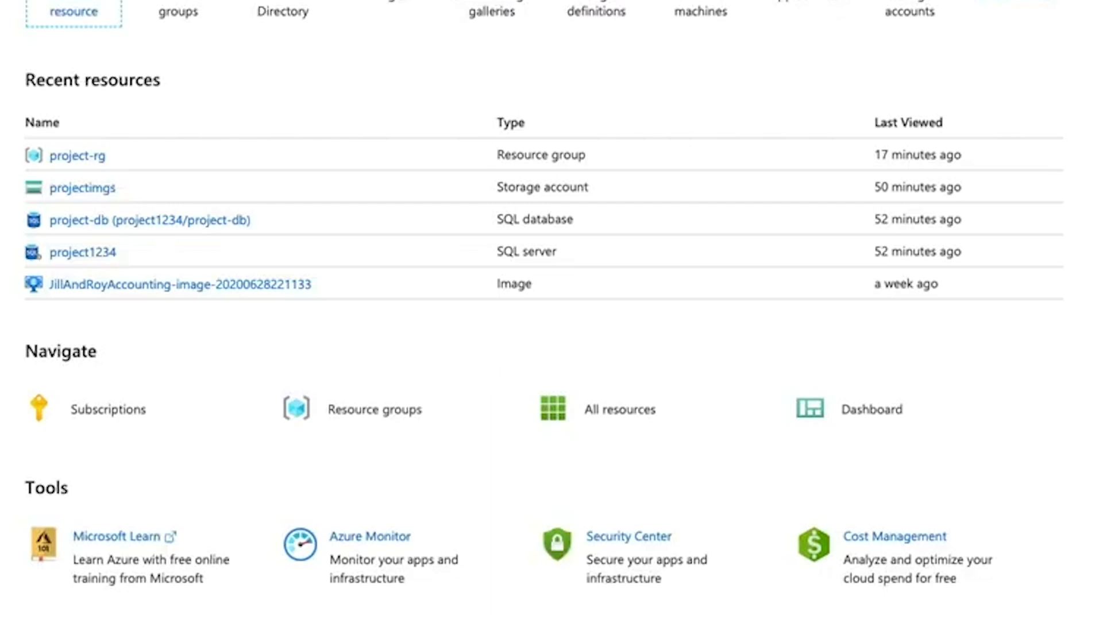